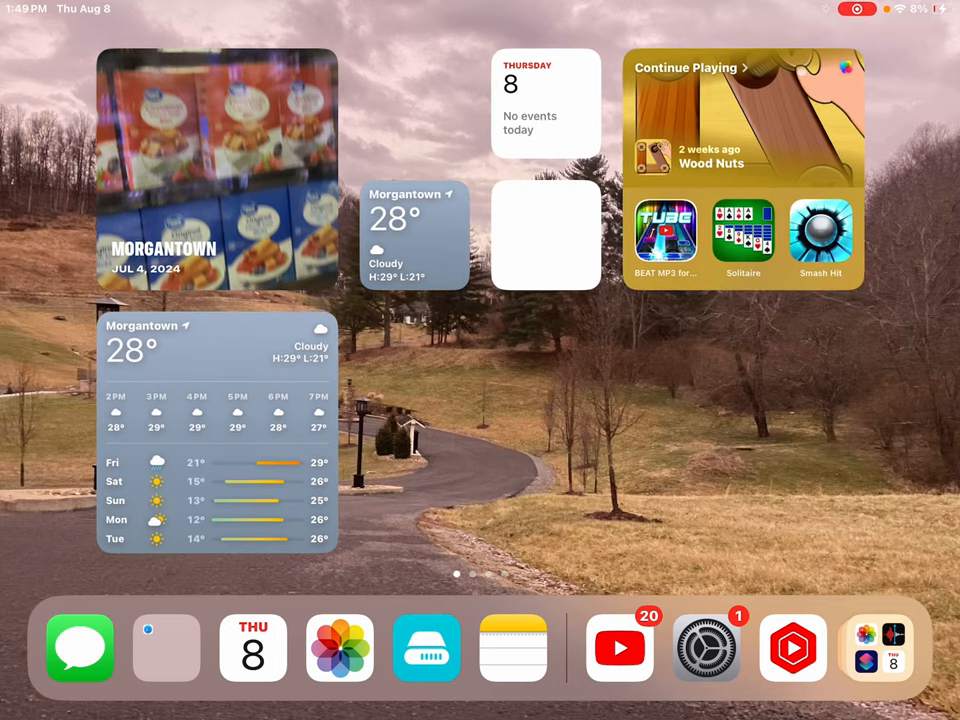
Launch YouTube Studio from the dock onto the Duck's Family Reunion video page.
left_click(620, 648)
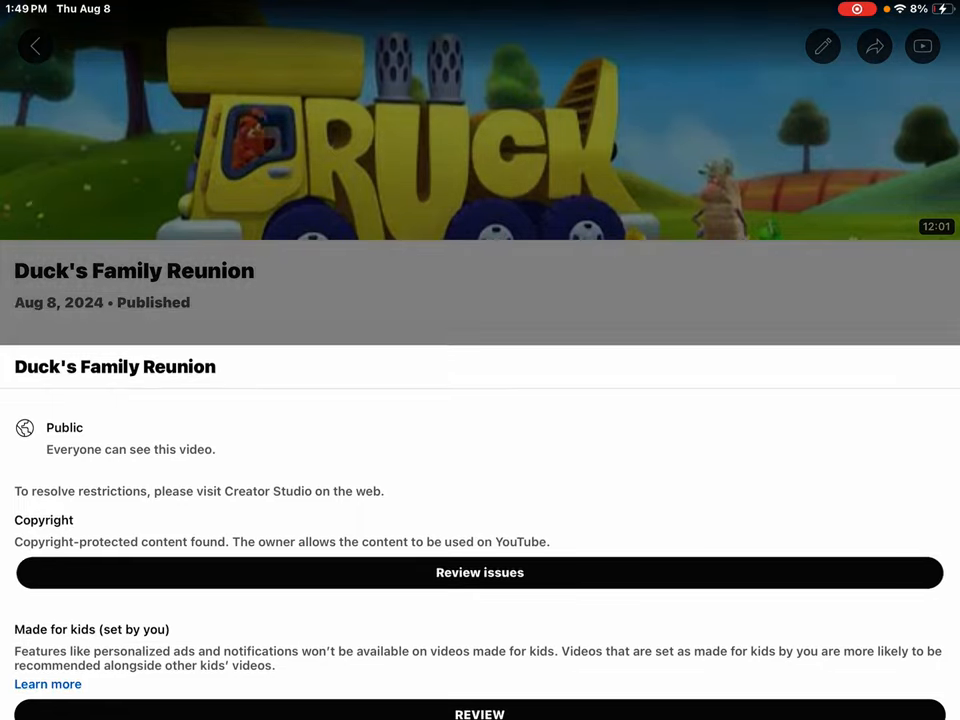
Review the copyright claim details for Duck's Family Reunion, then swipe to Spotlight search.
left_click(480, 572)
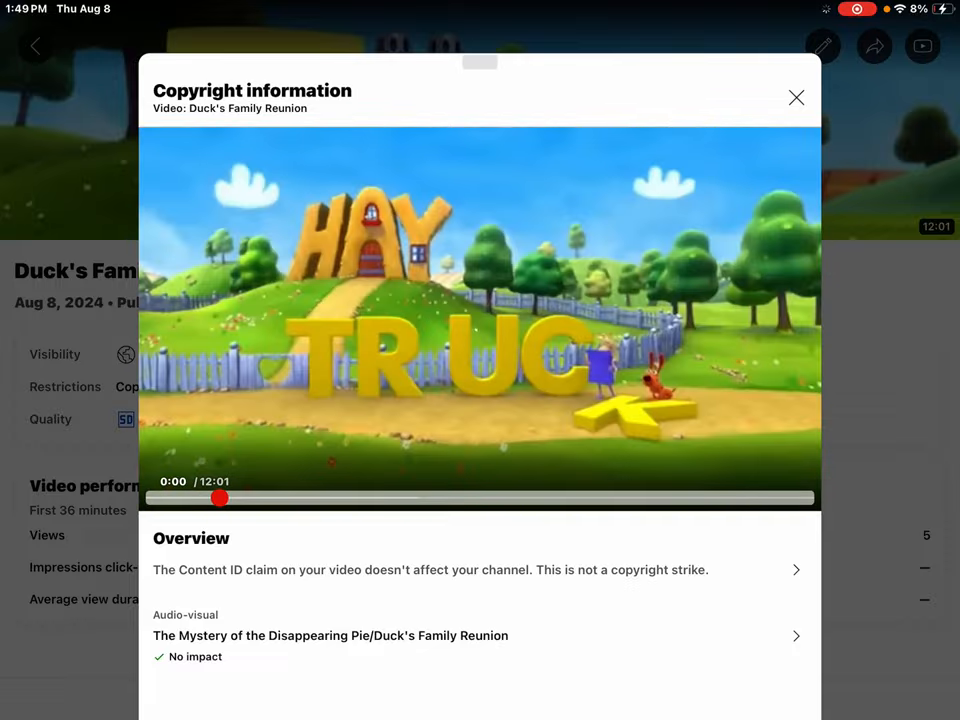
left_click_drag(220, 498, 592, 498)
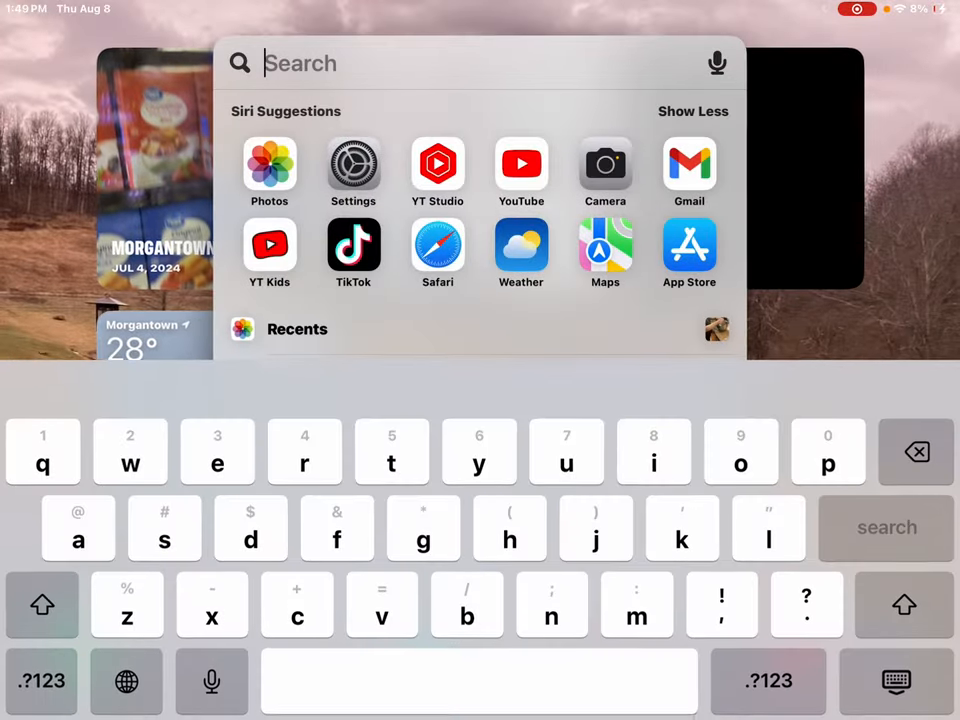
Open Gmail from Siri Suggestions and read YouTube's 'Video cannot be monetized' email.
left_click(688, 172)
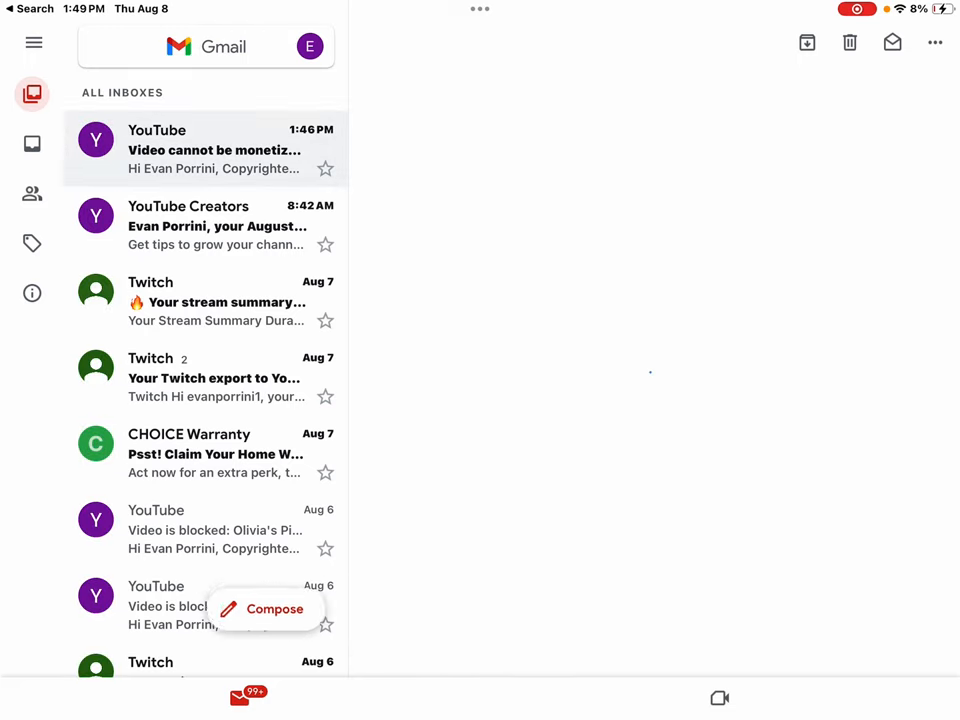
left_click(204, 148)
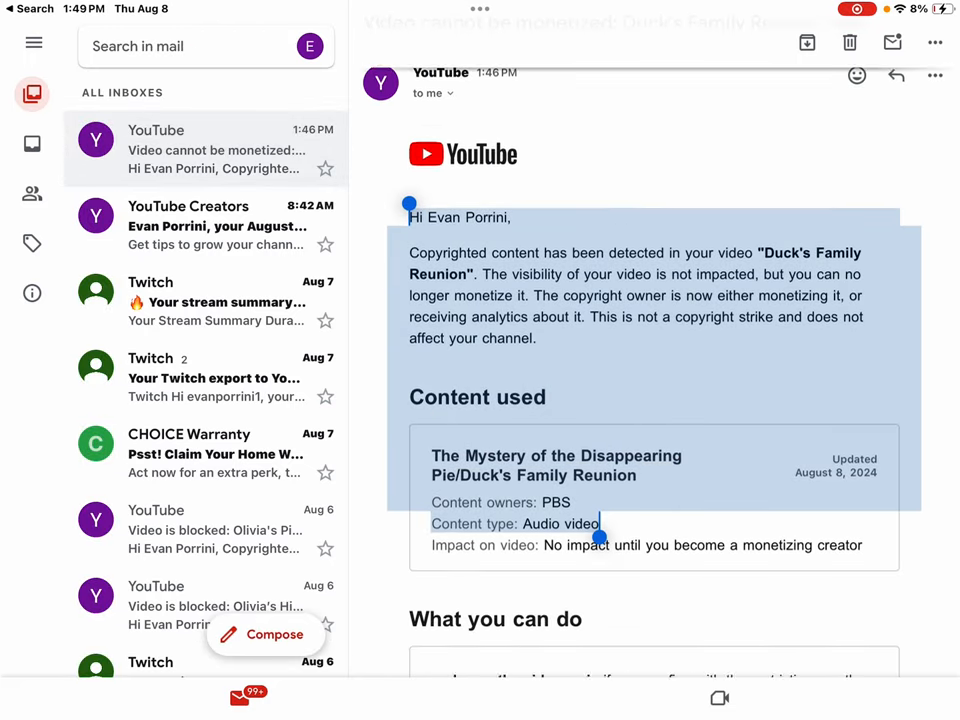
Read through the copyright email, then view the Copyright information showing the channel 'Not affected'.
scroll("down", 3)
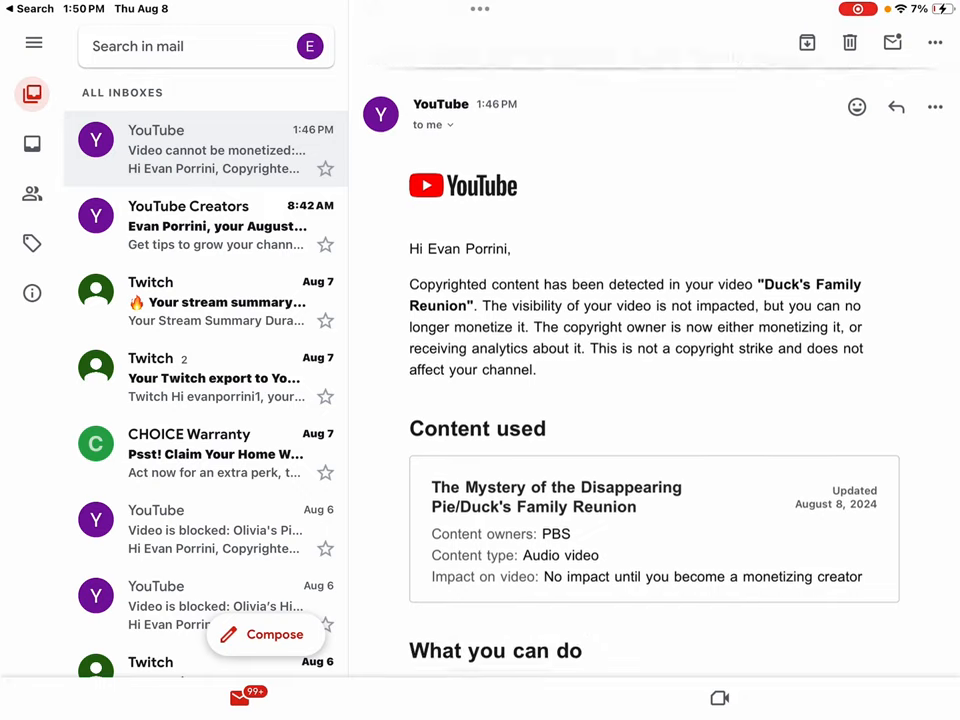
scroll("down", 3)
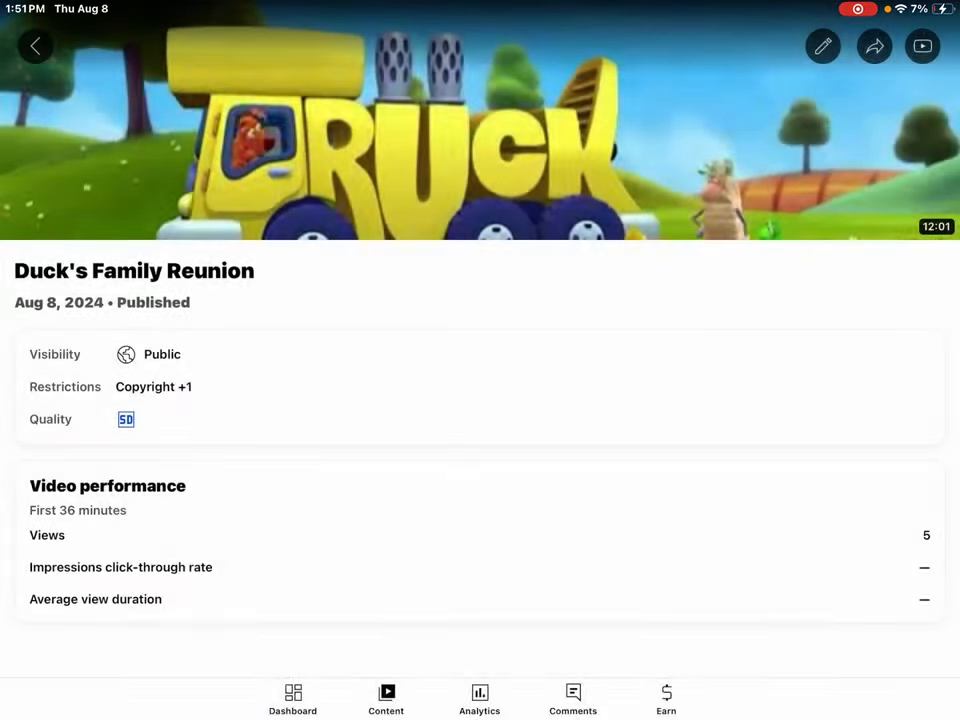
left_click(154, 388)
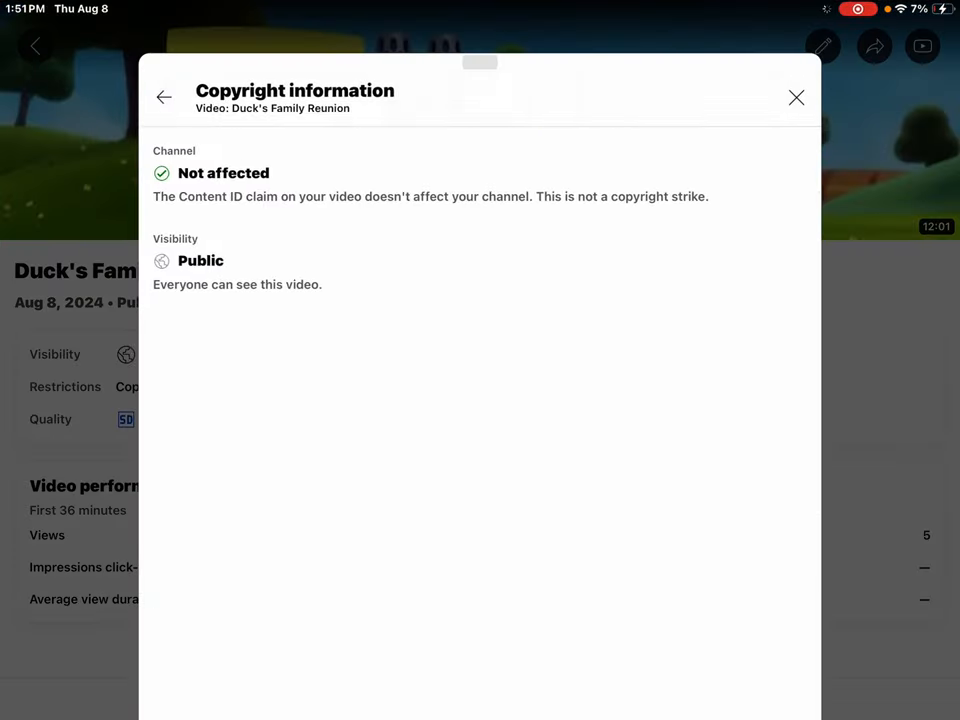